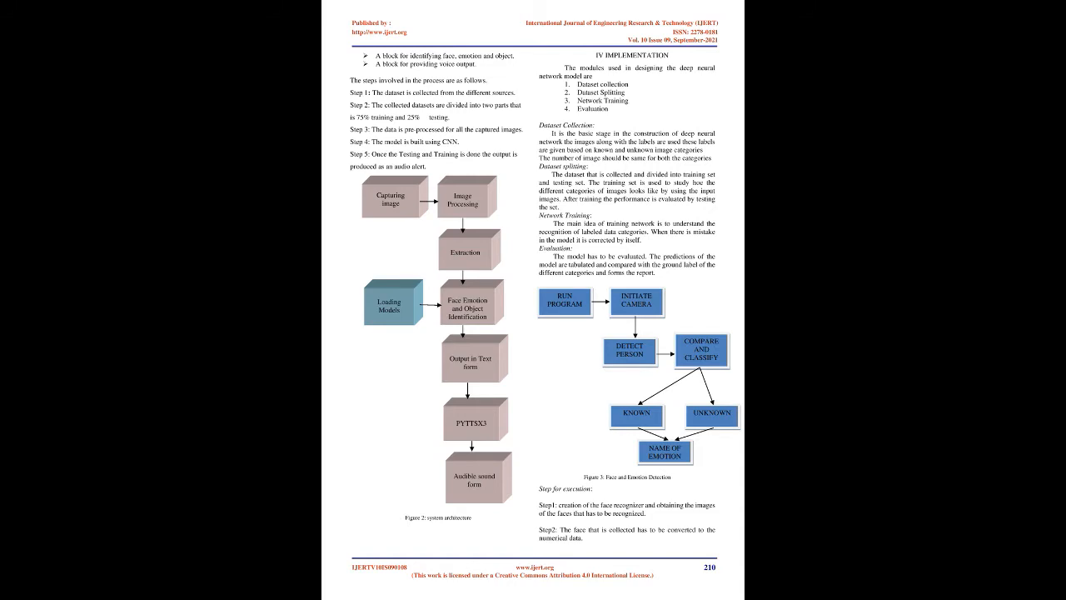
{"action": "scroll", "scroll_direction": "down", "scroll_amount": 3}
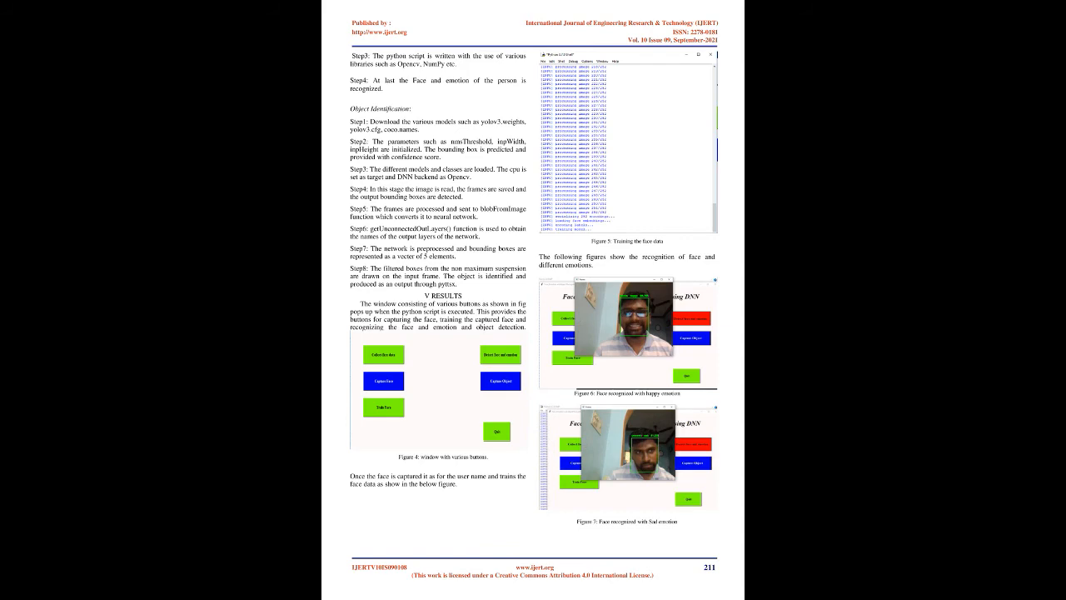
{"action": "scroll", "scroll_direction": "down", "scroll_amount": 3}
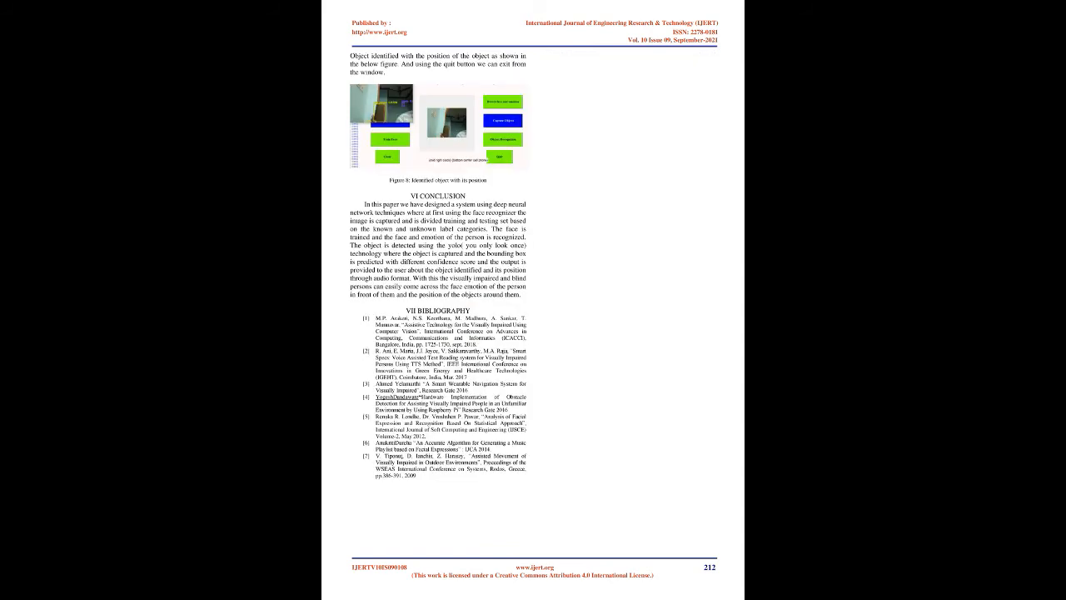